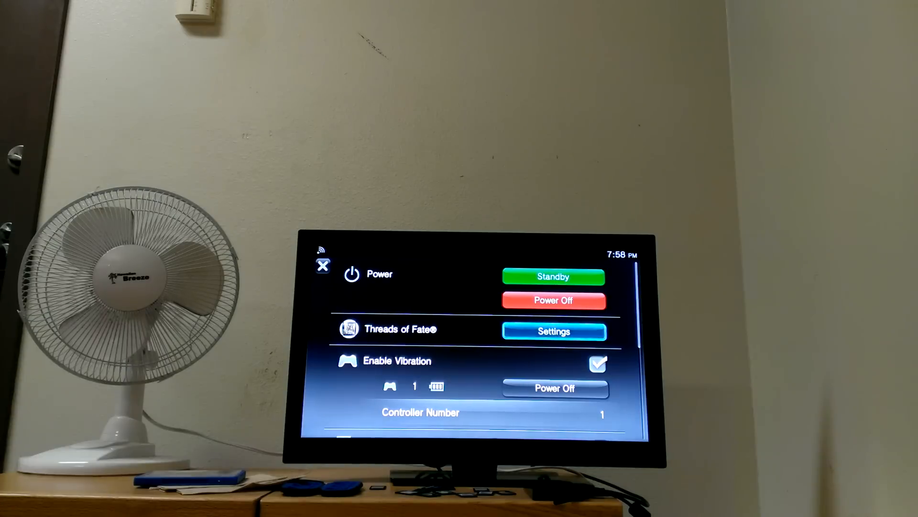
Open Threads of Fate's Settings menu showing controller, memory card, other settings and reset options.
{"action": "left_click", "coordinate": [553, 331]}
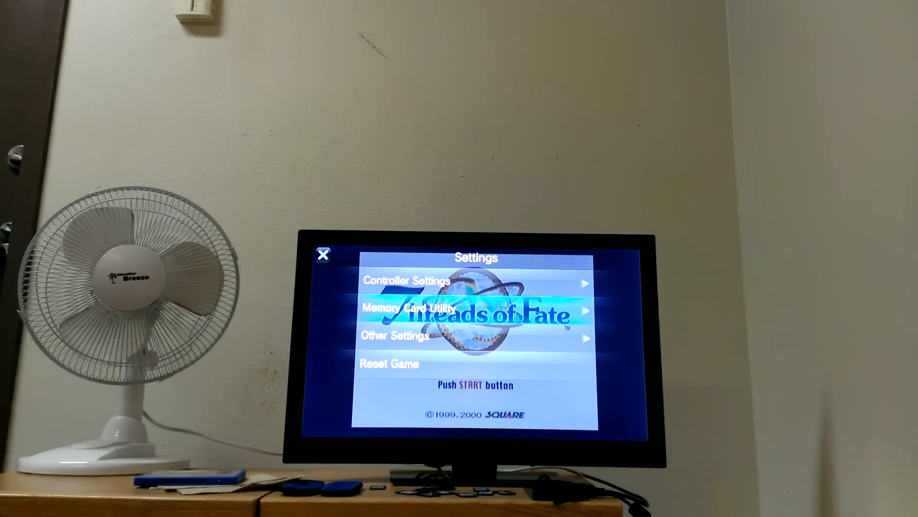